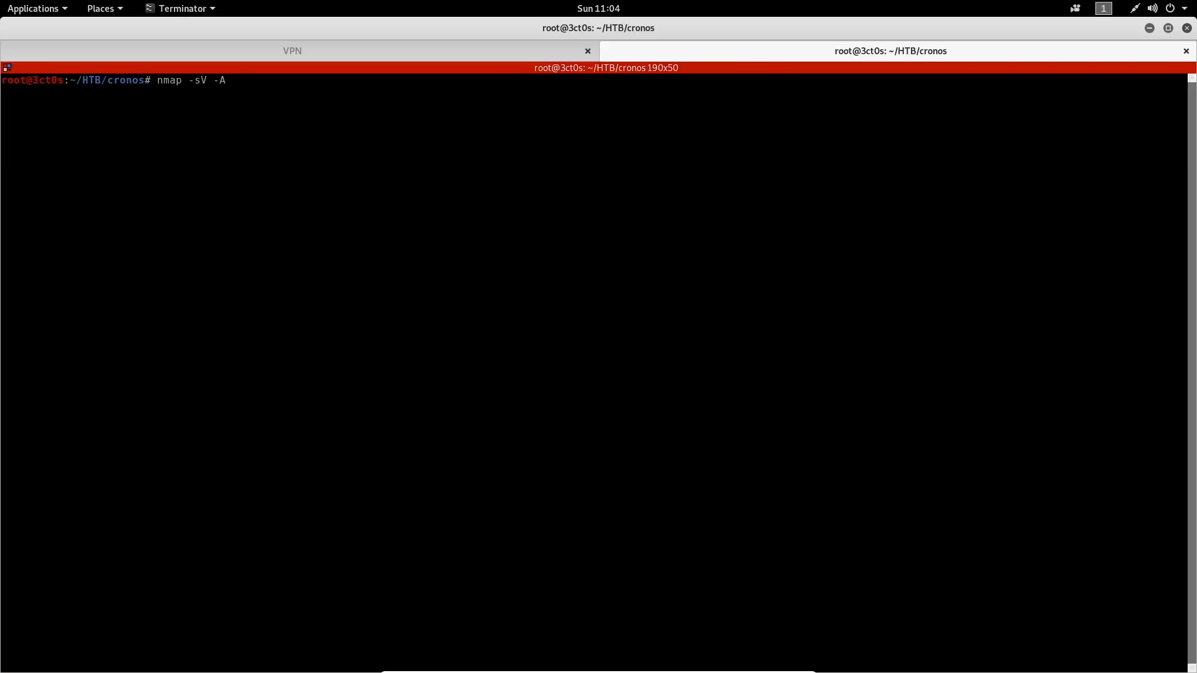
Run nmap -sV -A against 10.10.10.13 to find open SSH, DNS and Apache ports.
text(10.10.10.13)
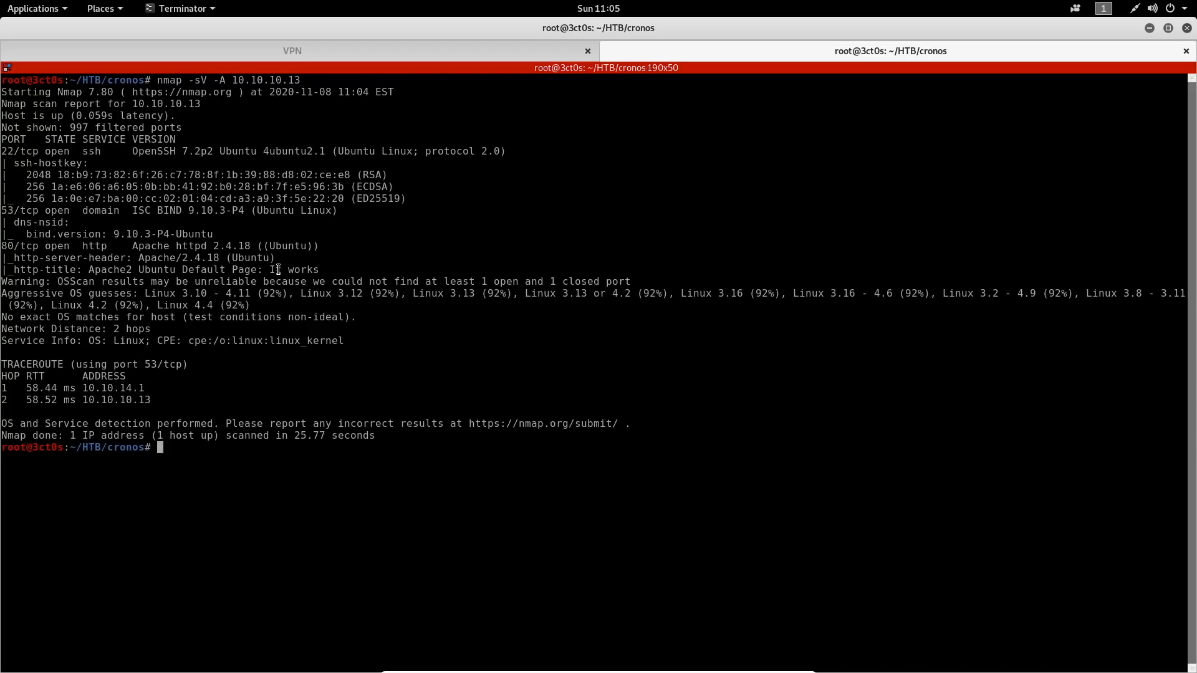
text(dig axfr @10.10.10.13 cronos.htb)
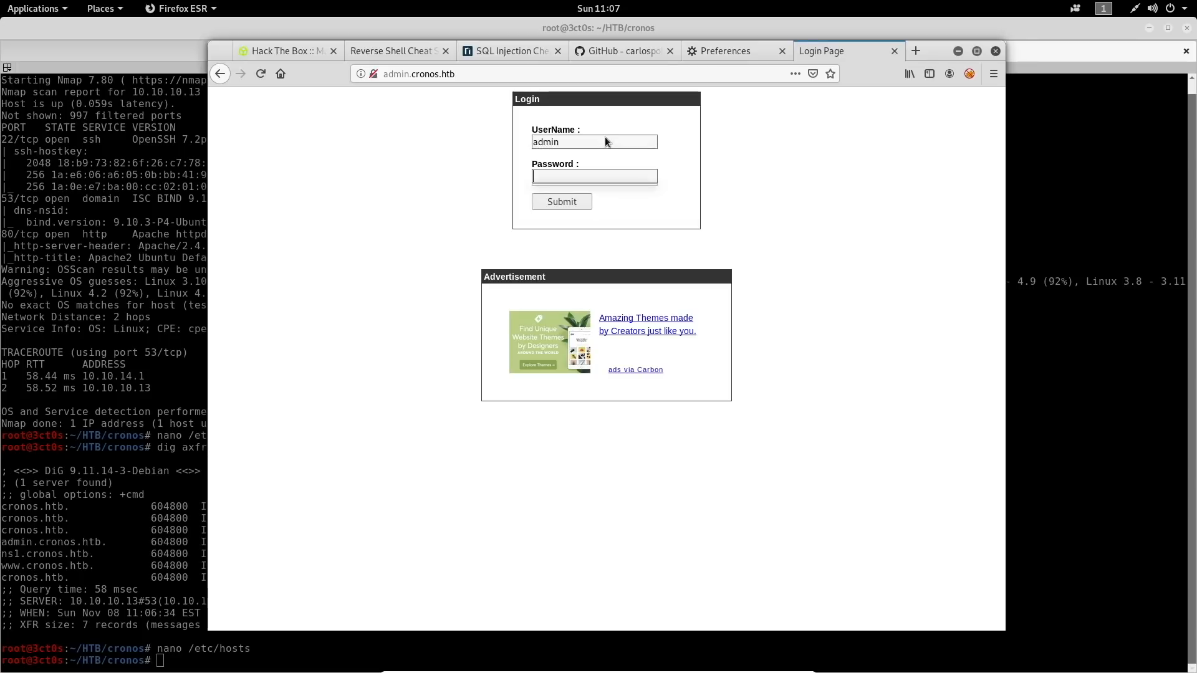
Enter admin as the username on the admin.cronos.htb login page.
click(560, 202)
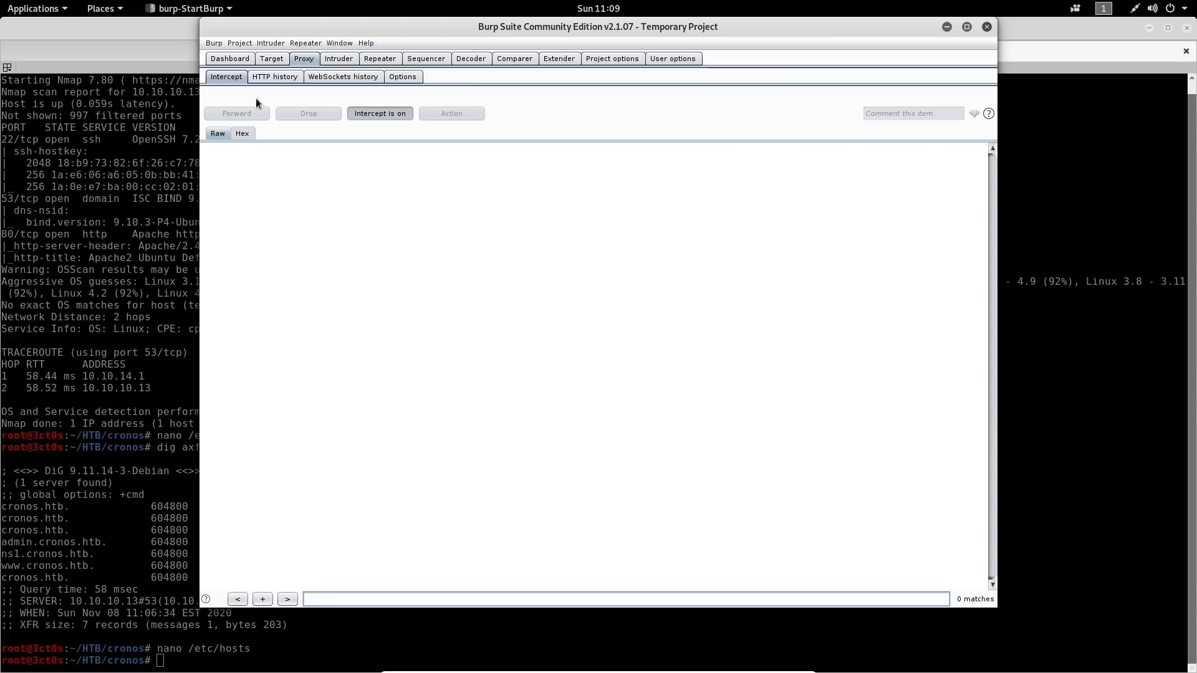
Turn proxy interception on so browser requests are held.
click(379, 58)
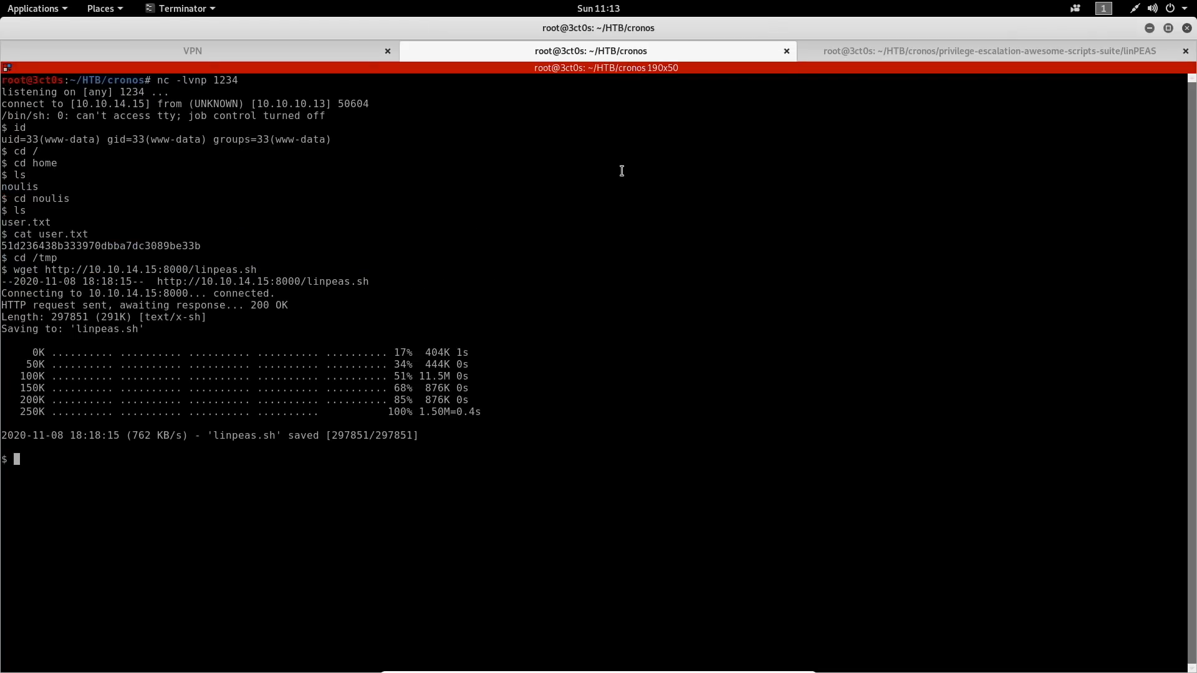
List /tmp in the www-data shell to confirm linpeas.sh downloaded.
text(ls)
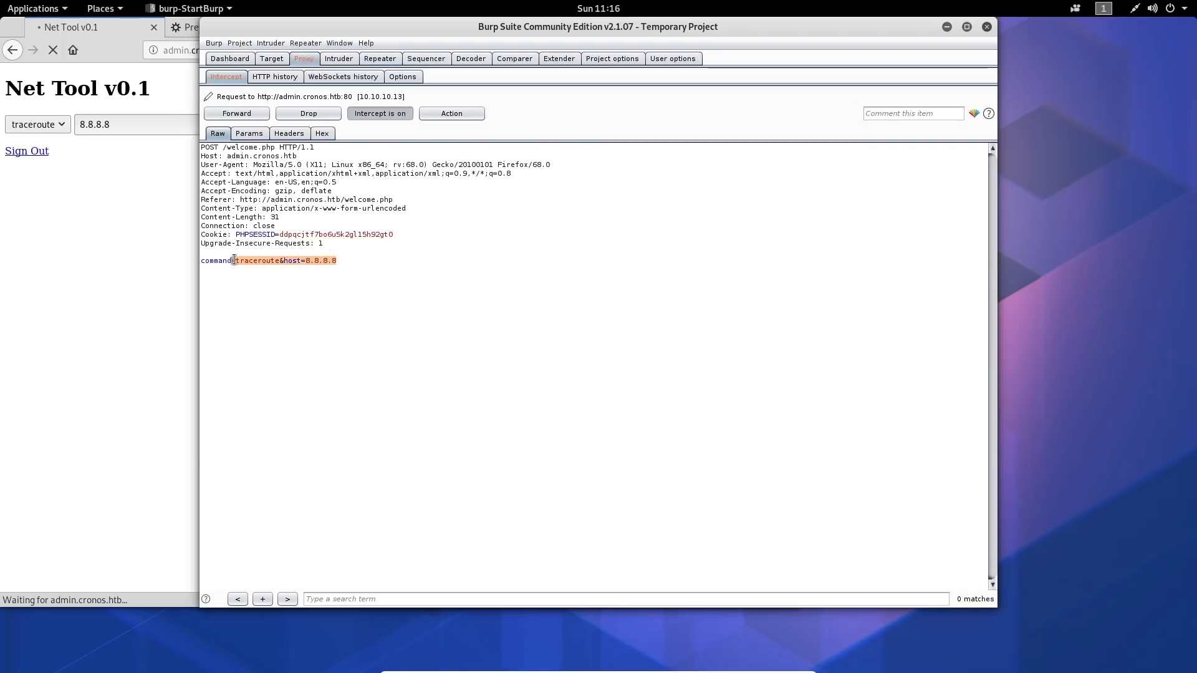
Select the command=traceroute parameter in the intercepted welcome.php POST for editing.
click(236, 113)
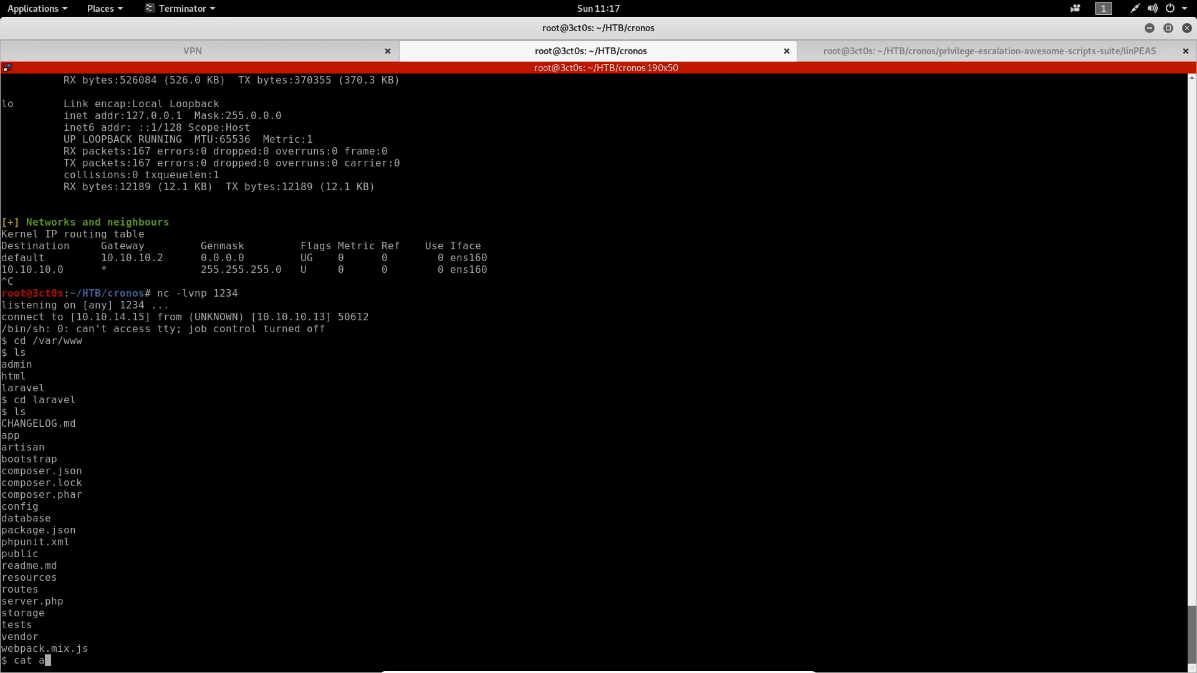
Focus the reverse shell to list /var/www/laravel contents.
click(985, 51)
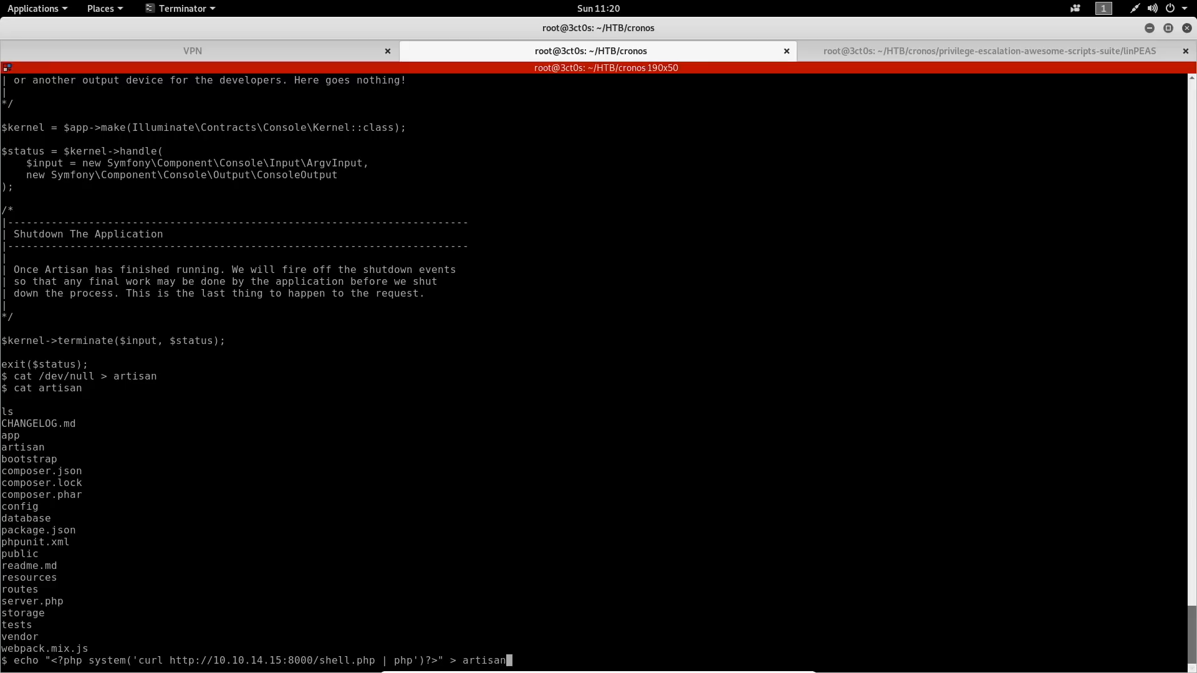
key(Return)
text(cat artisan)
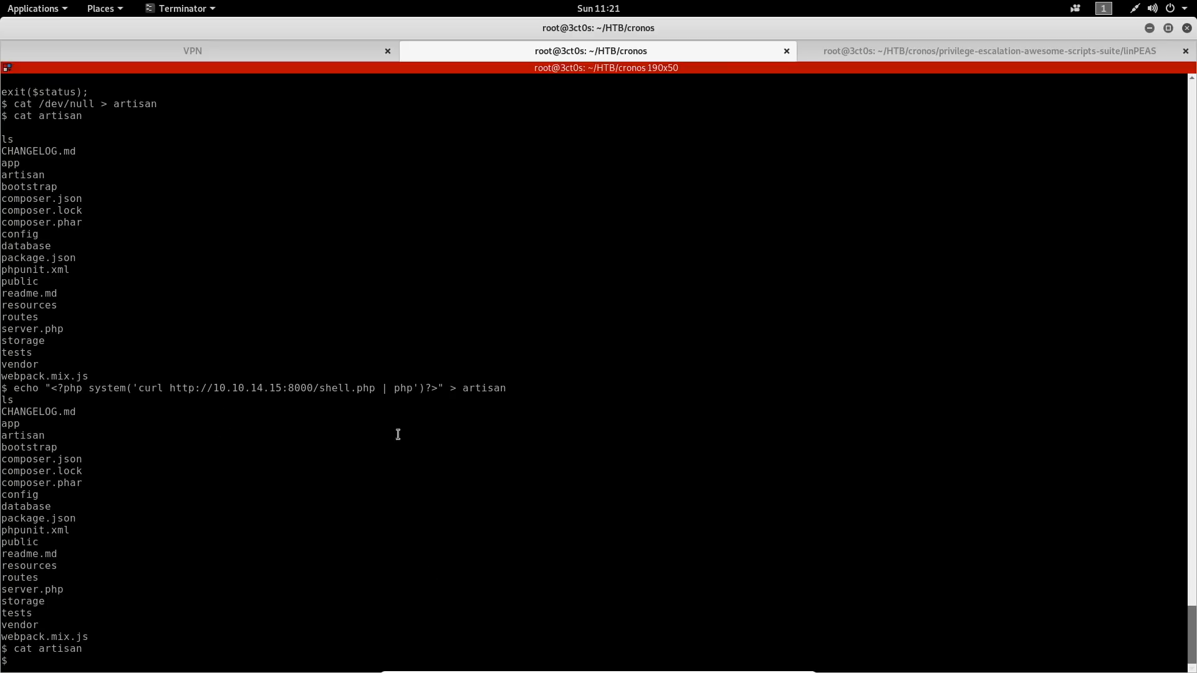
text(python -c 'import pt)
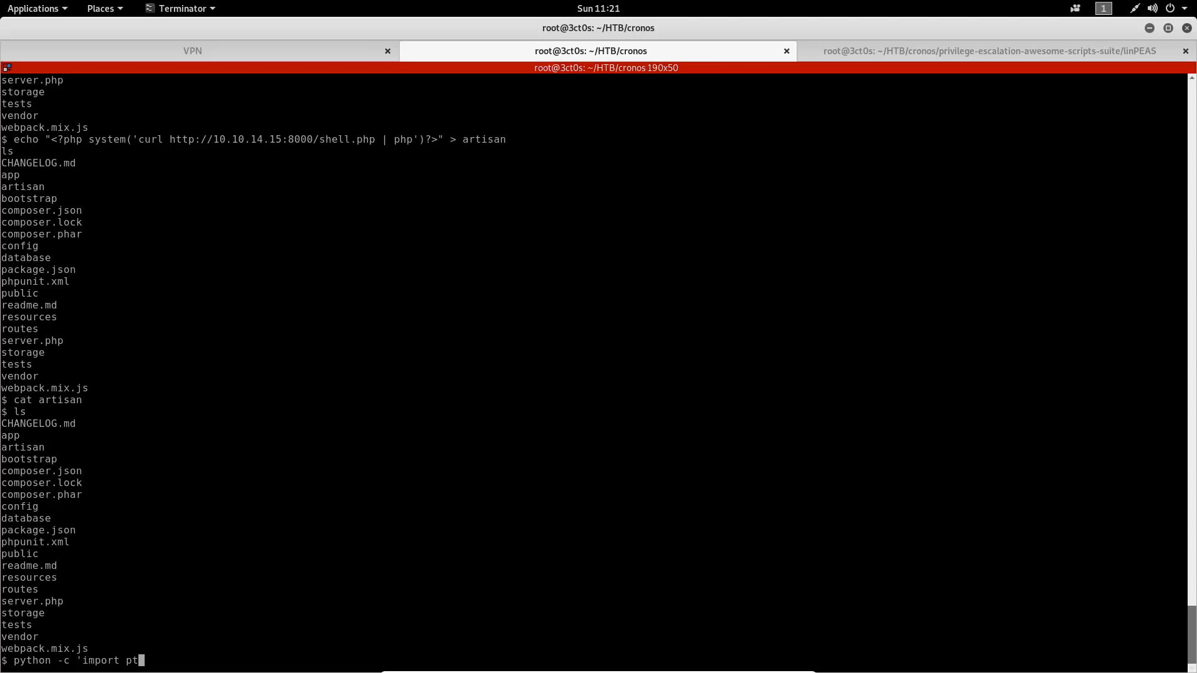
Run python -c 'import pty;pty.spawn("/bin/bash")' to get a bash PTY shell.
key(Return)
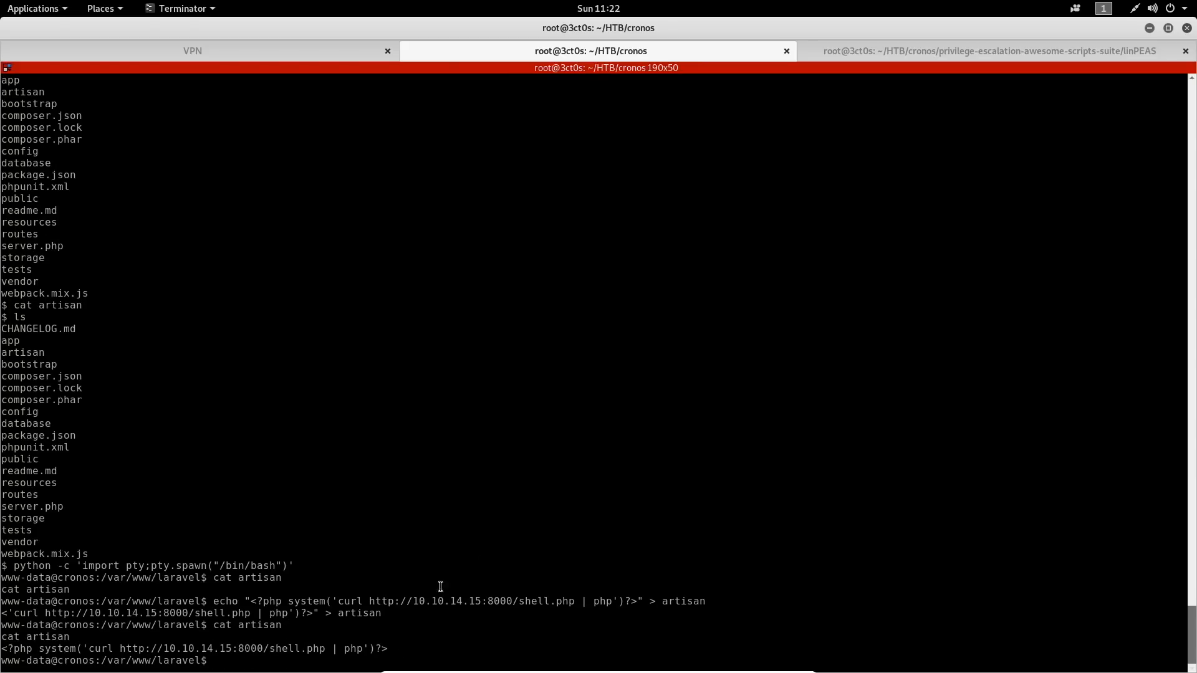